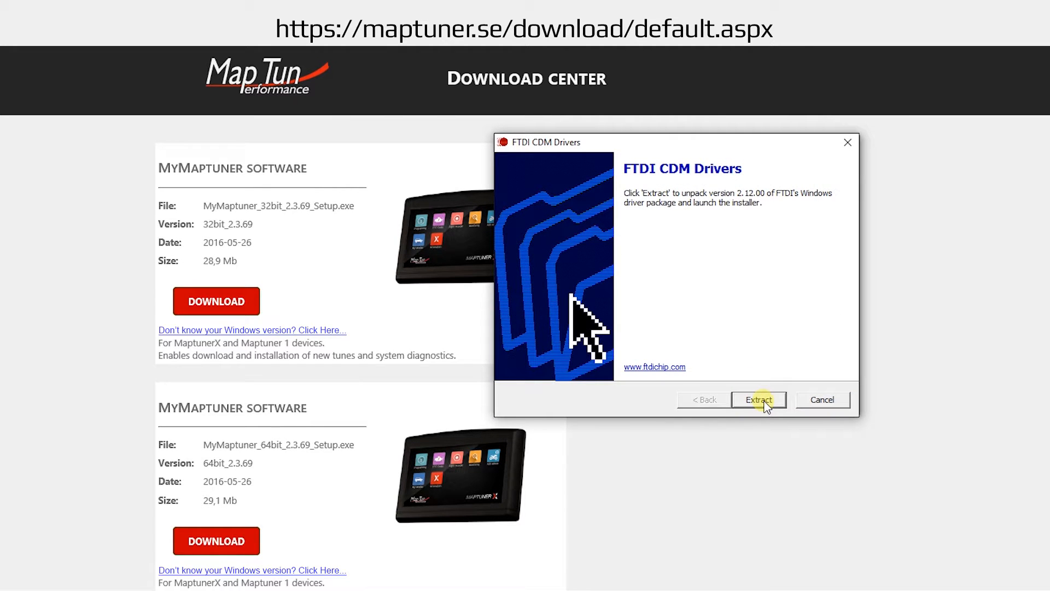
Extract the FTDI CDM driver package and accept its licence agreement to install the drivers.
left_click(758, 399)
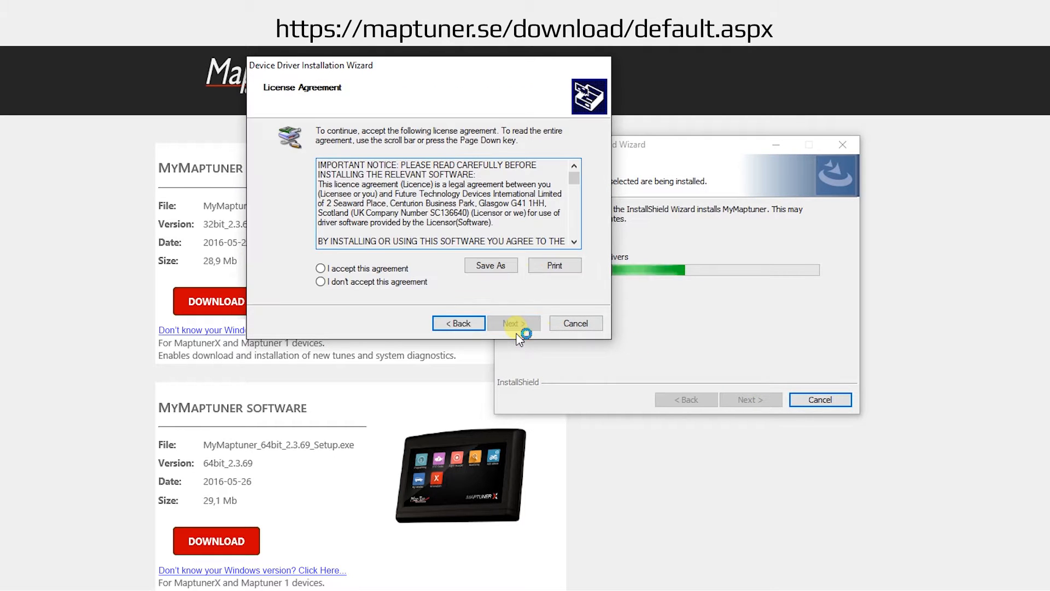
left_click(513, 323)
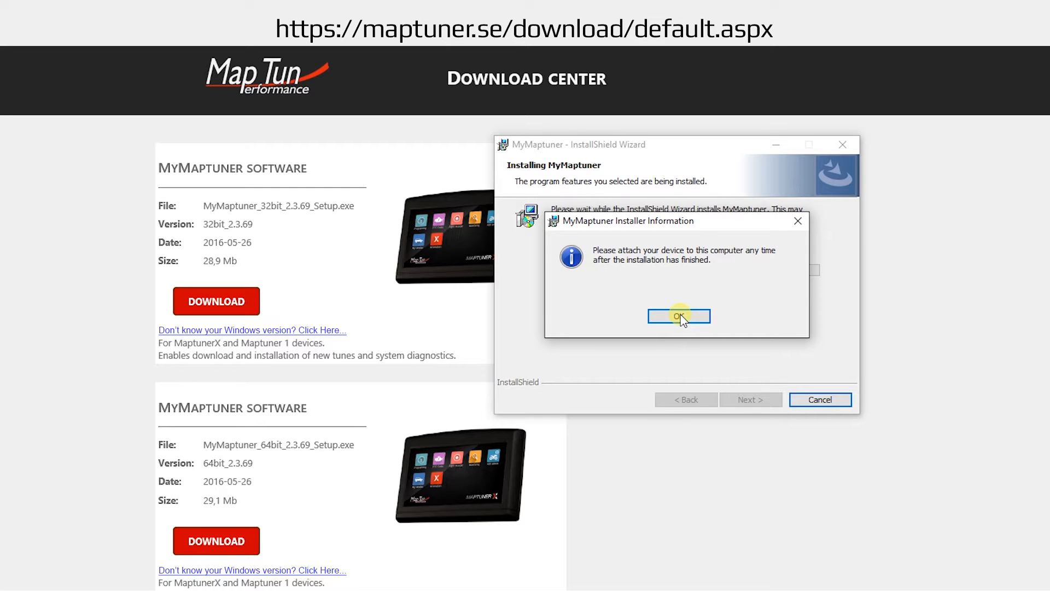